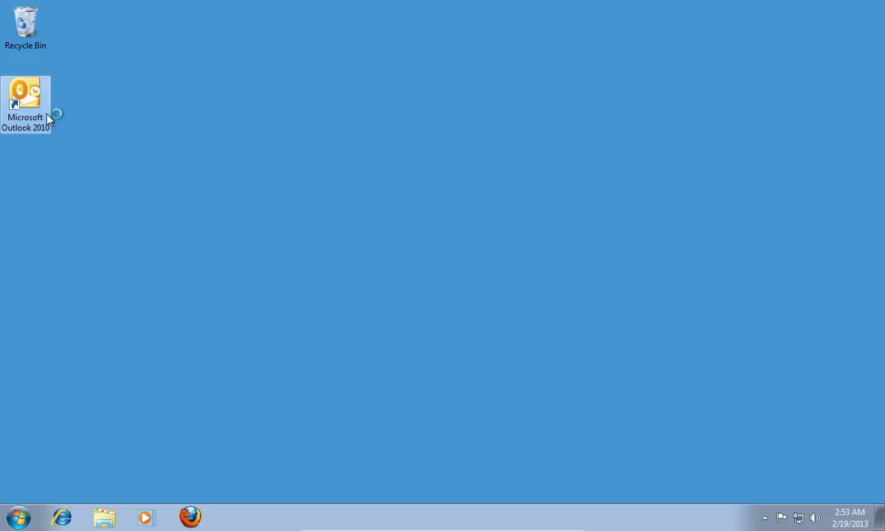
Step: Launch Outlook, show the Contacts list and pick the Staff2 contact group
double_click(25, 92)
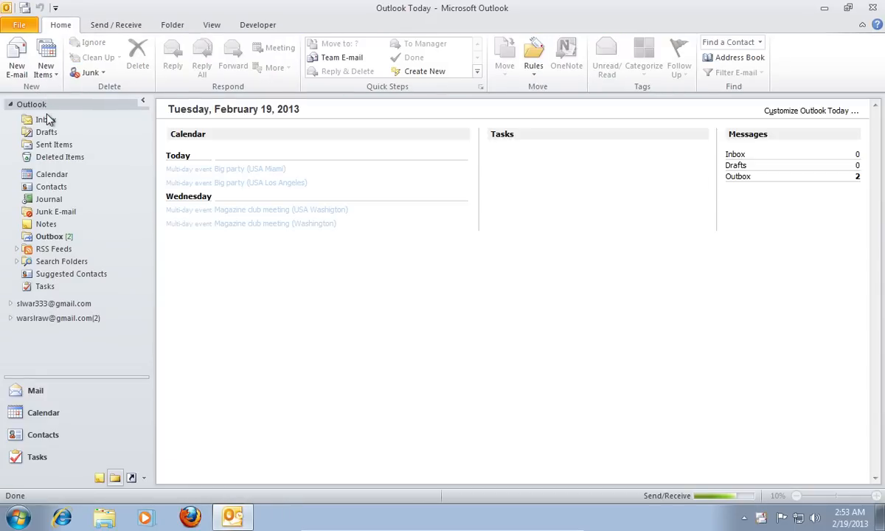
left_click(43, 434)
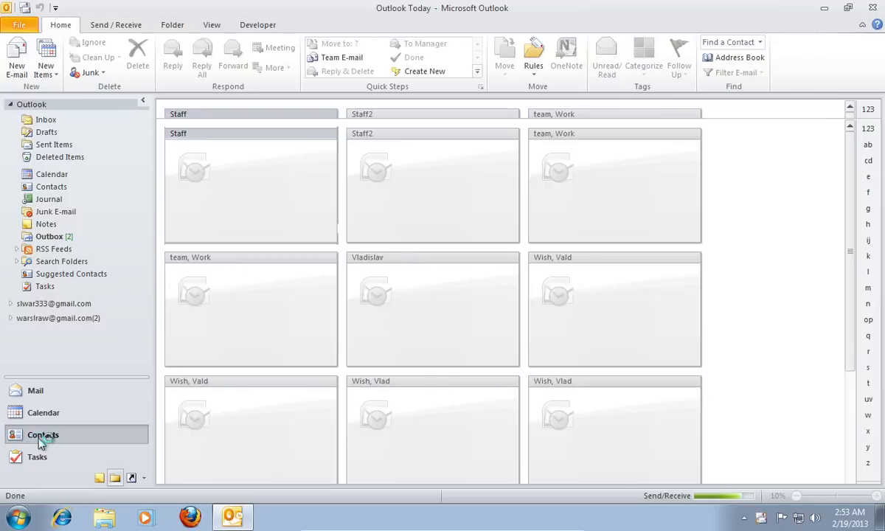
left_click(41, 433)
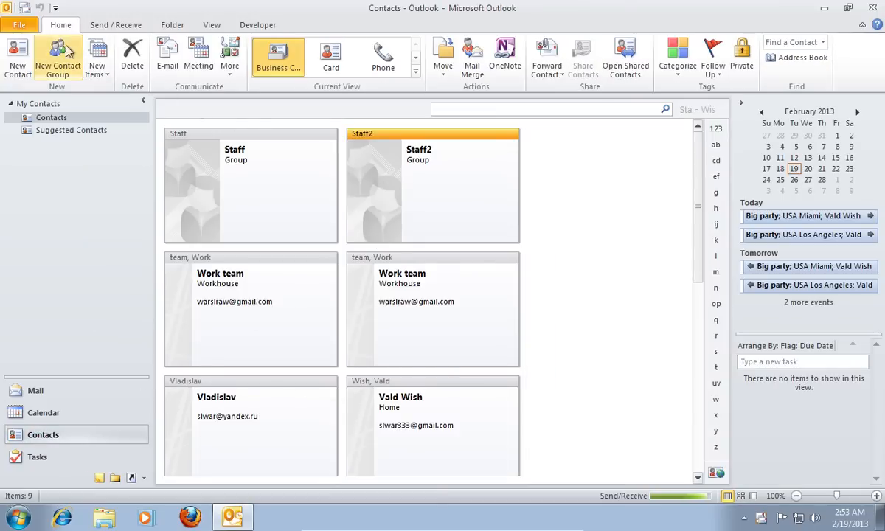
Step: Save the Staff2 group to the Desktop as Staff2.txt in Text Only format
left_click(17, 24)
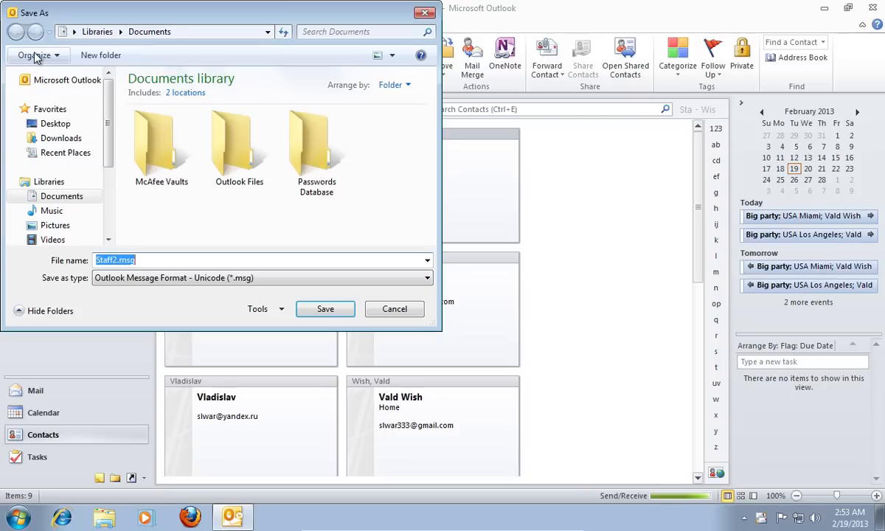
left_click(56, 124)
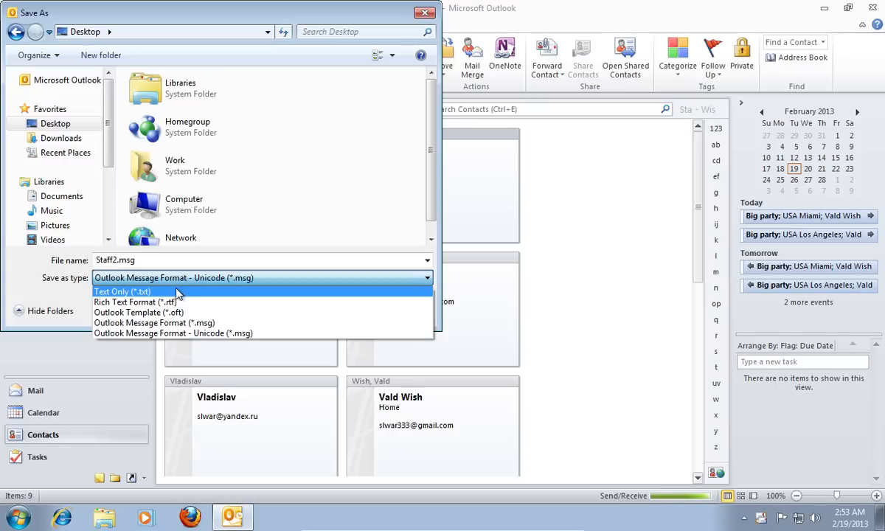
left_click(121, 292)
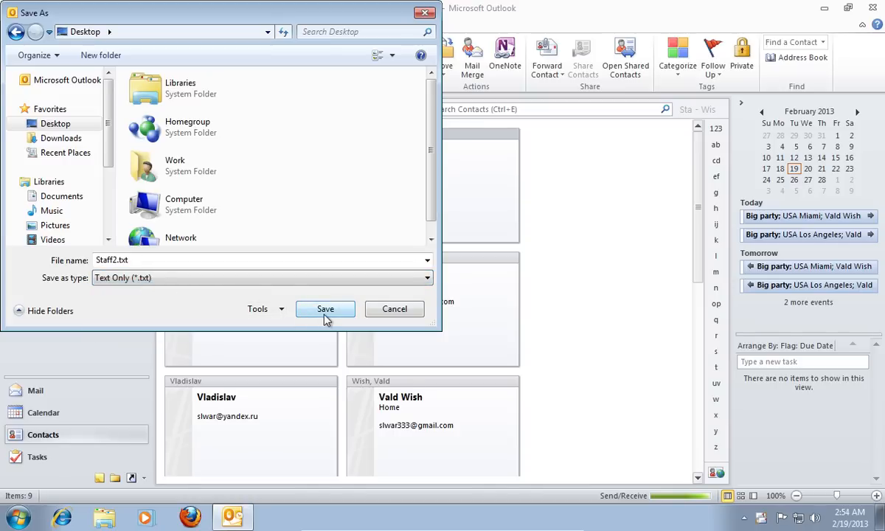
left_click(324, 309)
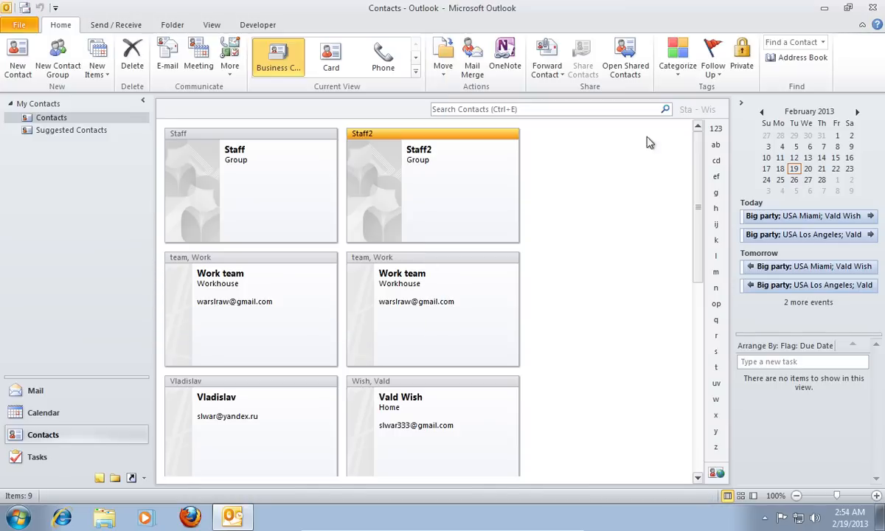
Step: In Excel's Open dialog, browse to the Desktop and list All Files (*.*) to find Staff2.txt
left_click(17, 516)
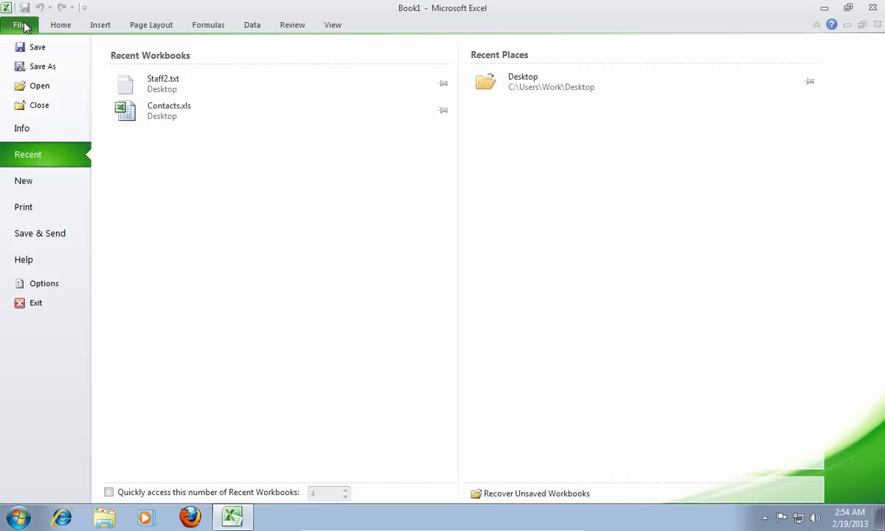
left_click(40, 86)
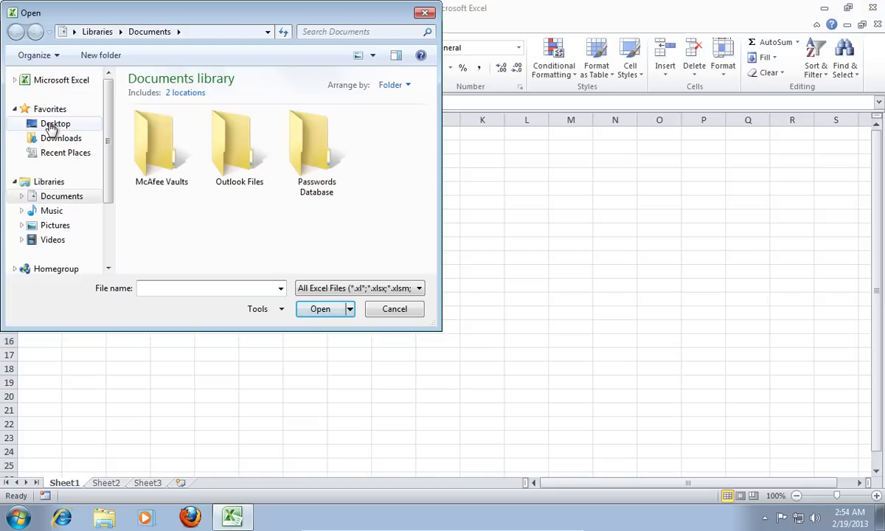
left_click(56, 124)
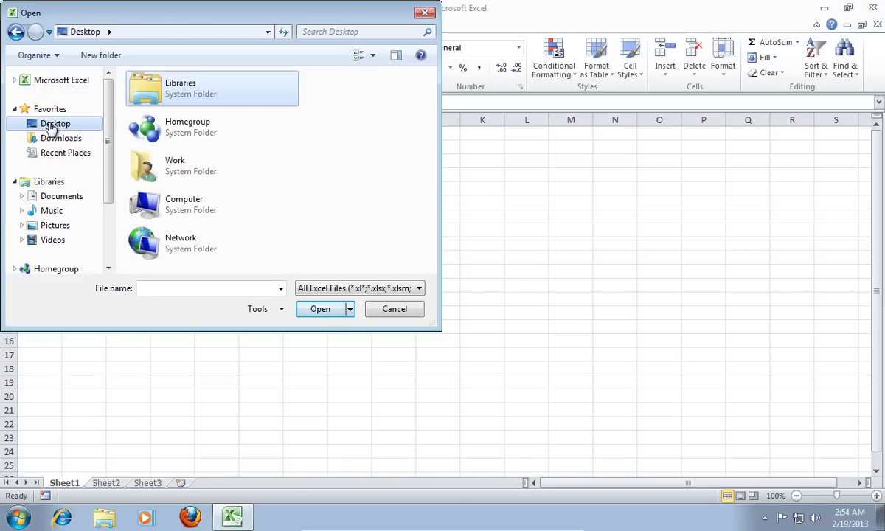
mouse_move(288, 280)
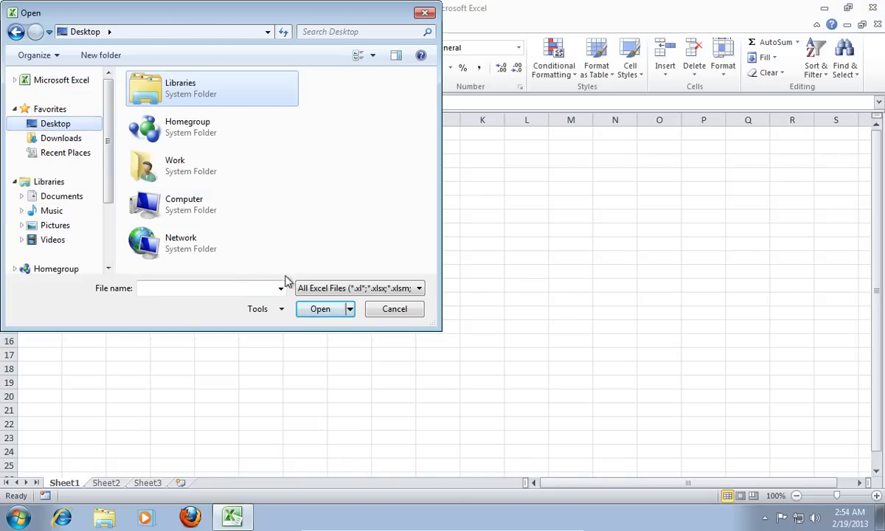
left_click(360, 288)
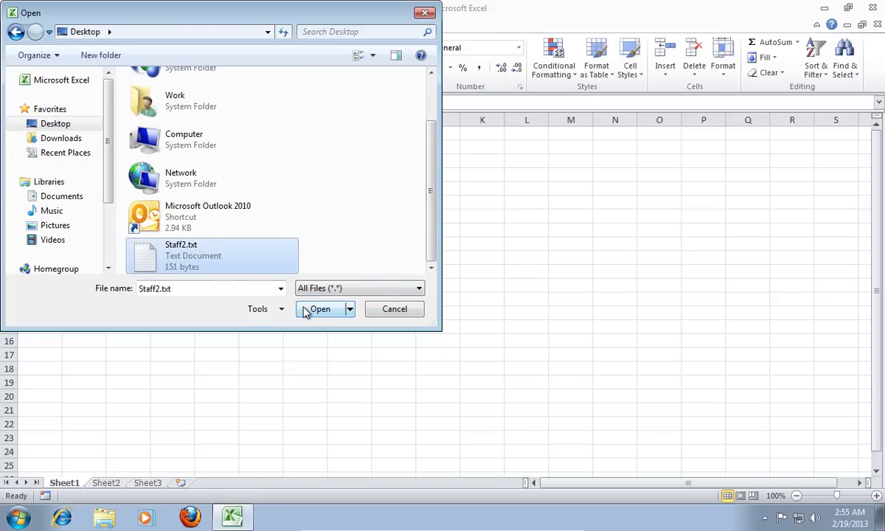
Step: Import Staff2.txt through the Text Import Wizard as Delimited, Tab-separated data into the sheet
left_click(320, 308)
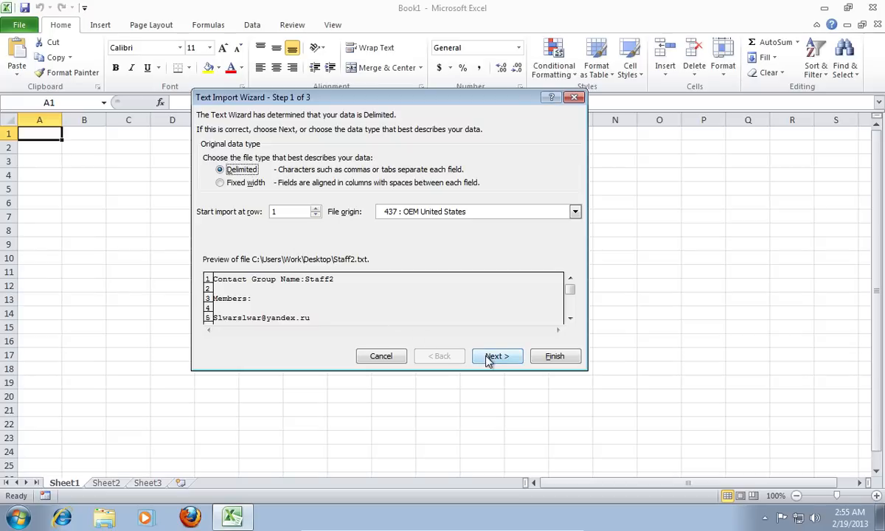
left_click(497, 355)
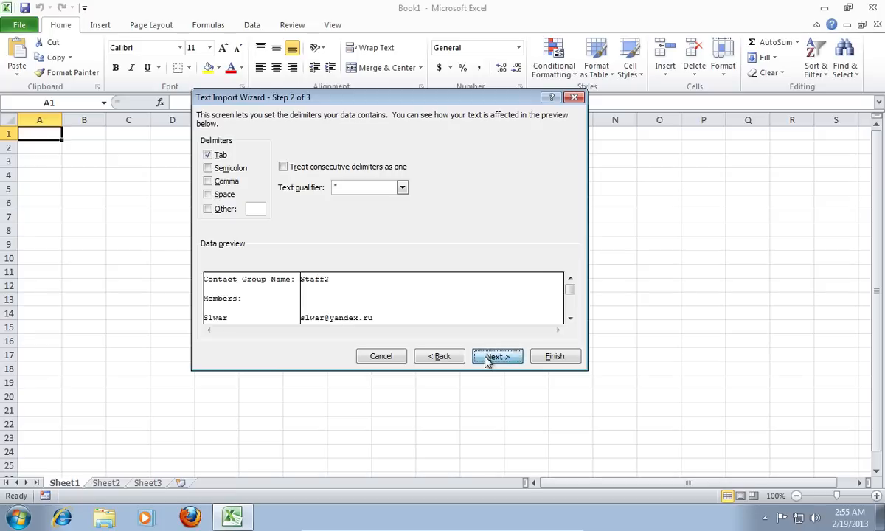
left_click(497, 356)
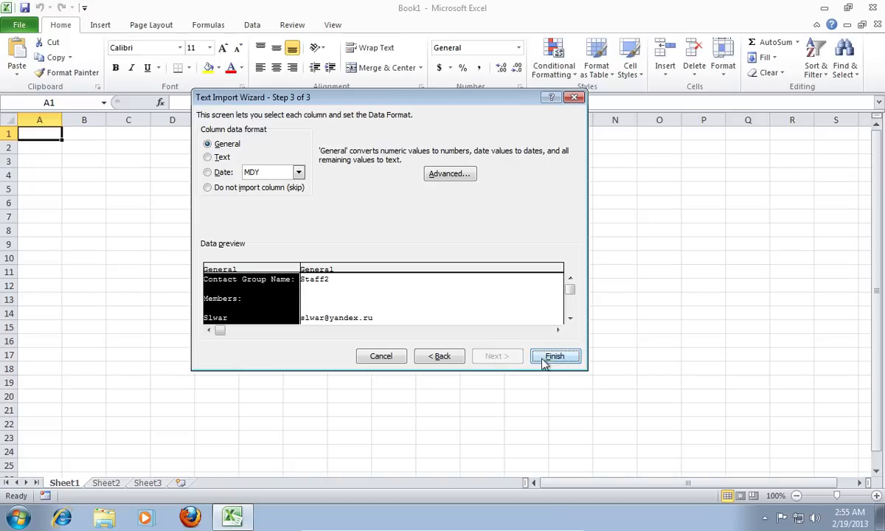
left_click(555, 355)
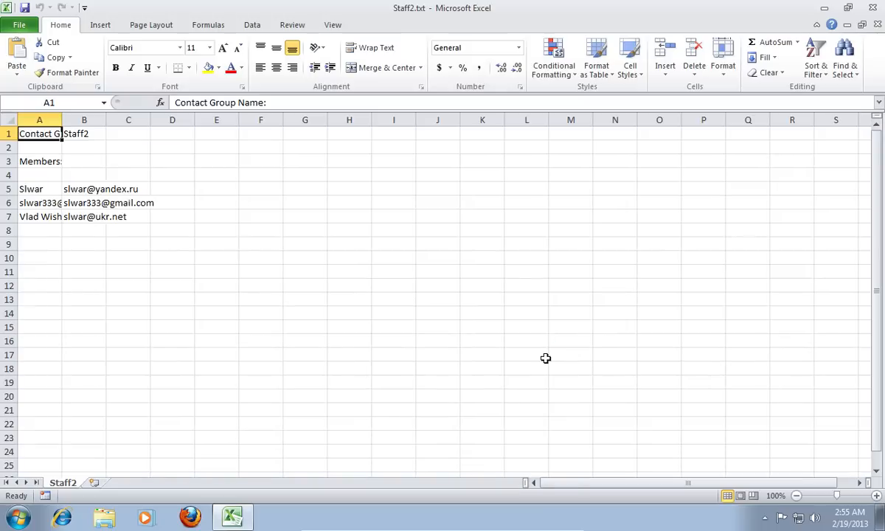